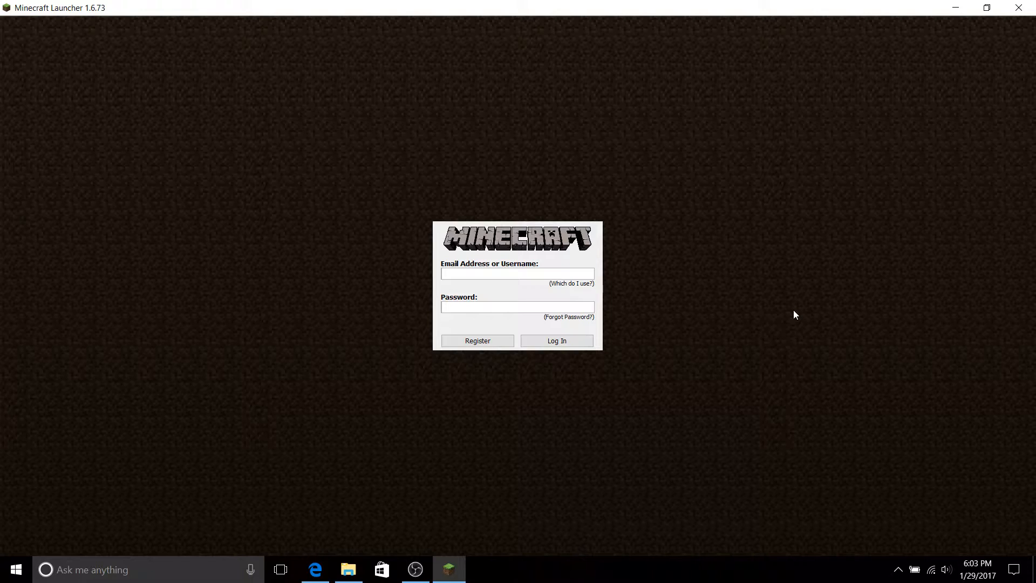
mouse_move(621, 320)
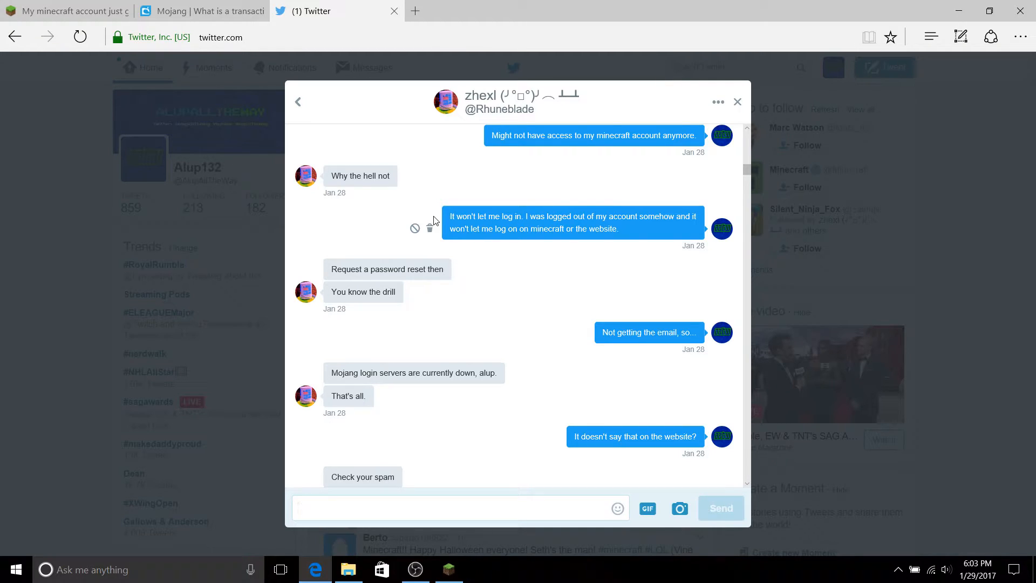
- Scroll the DM conversation to the reply with the NameMC link and open it in a new tab
left_click(450, 508)
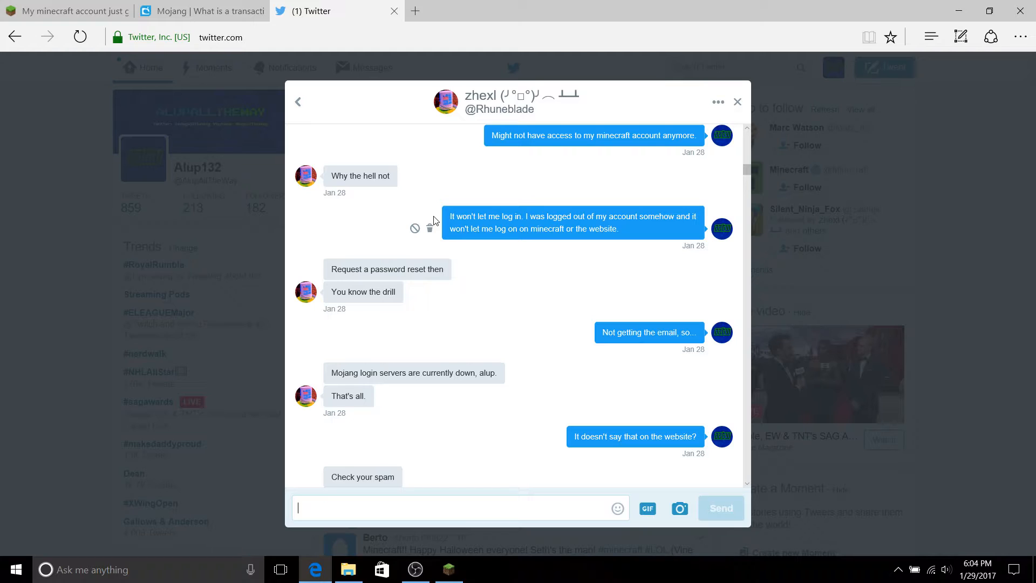
mouse_move(741, 485)
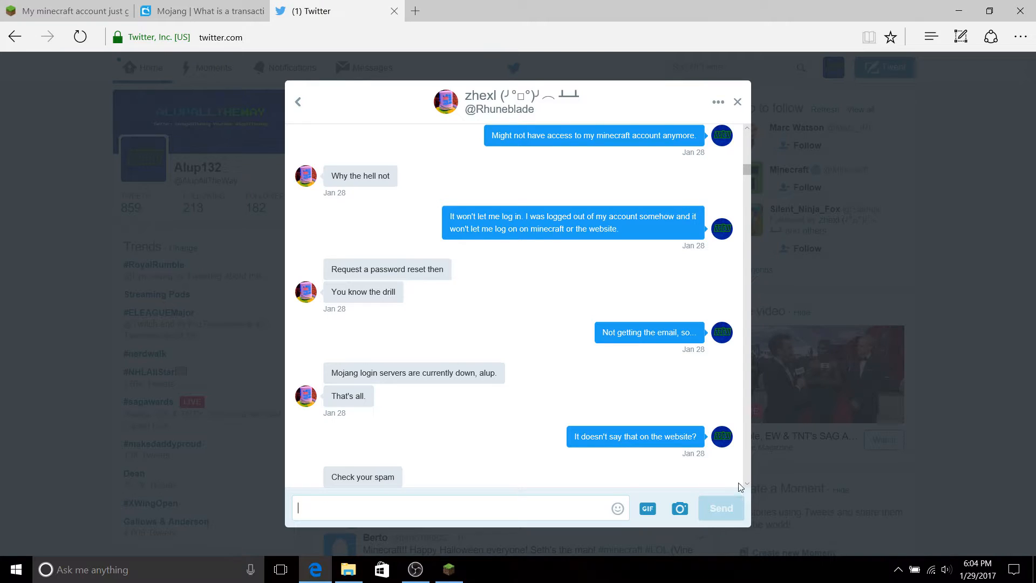
scroll("down", 3)
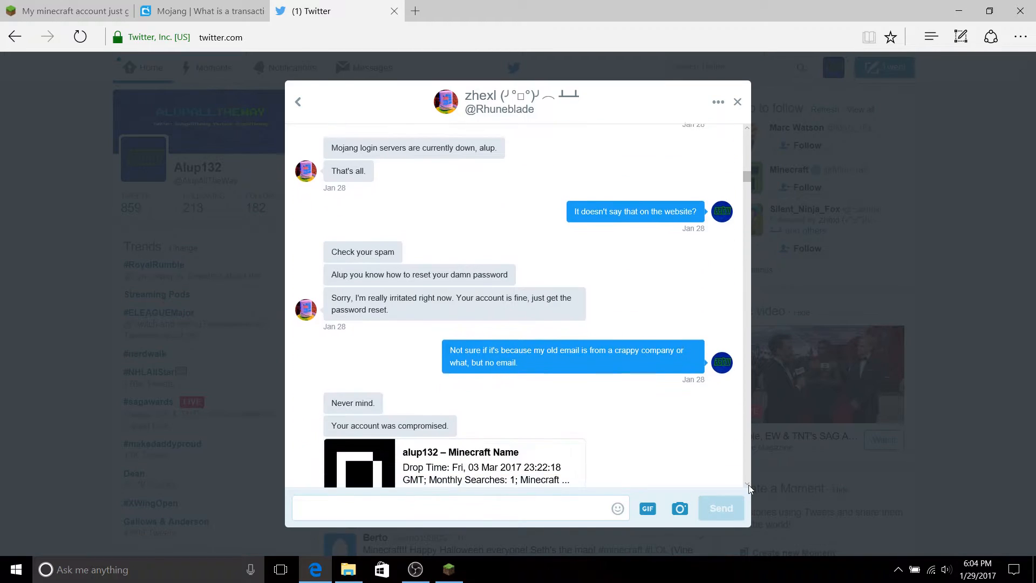
scroll("down", 3)
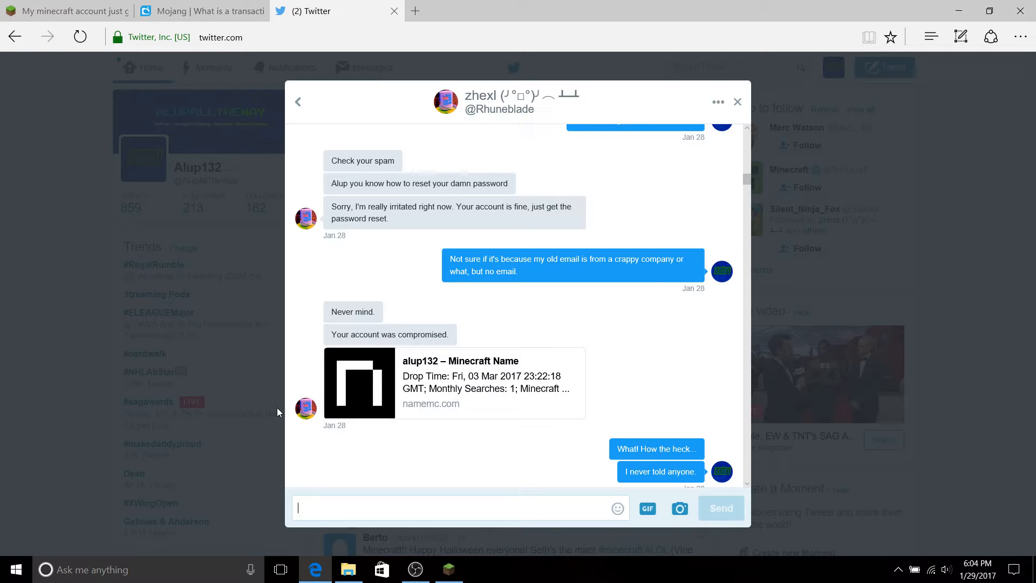
mouse_move(386, 358)
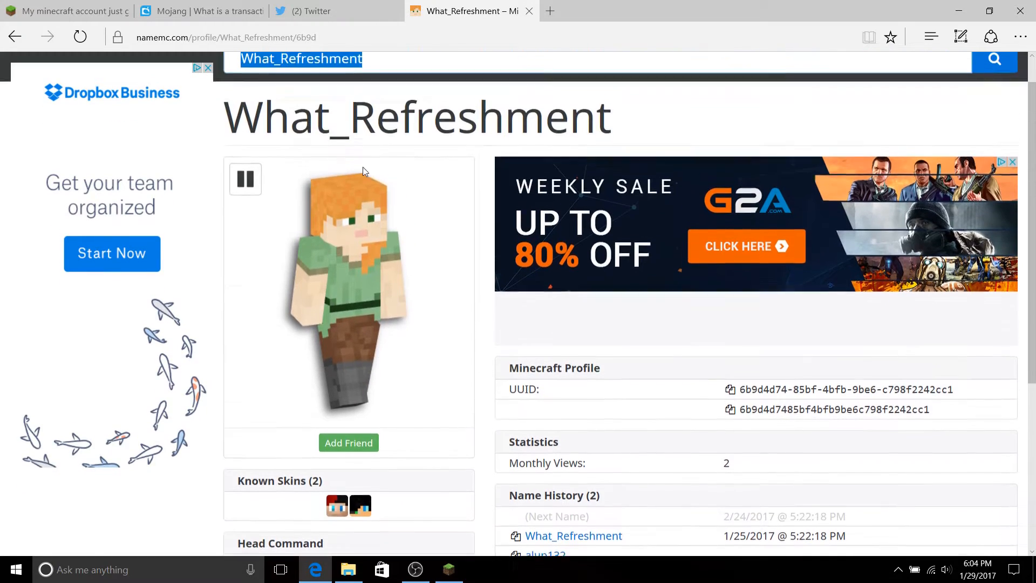
scroll("down", 3)
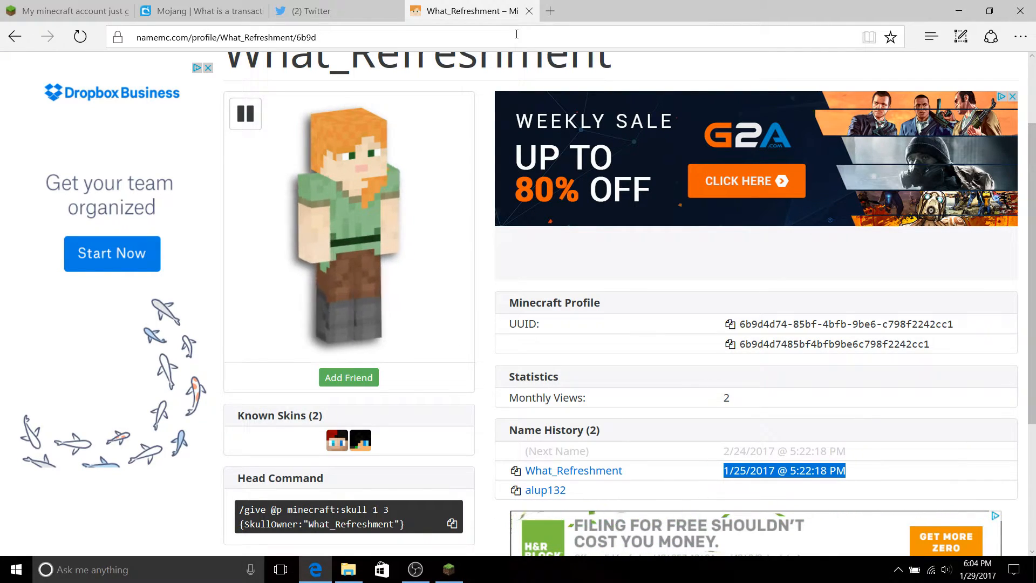
mouse_move(529, 12)
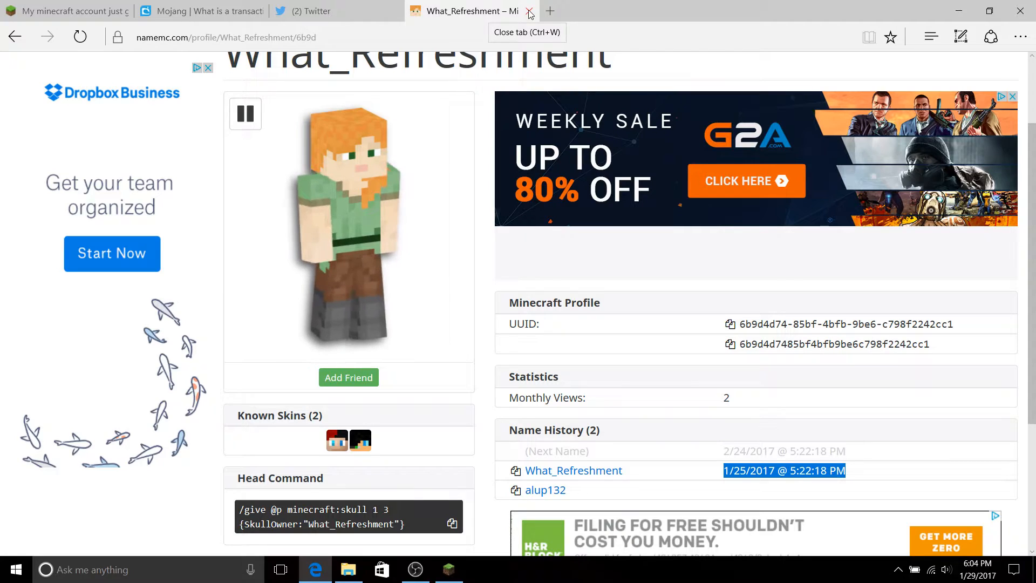
left_click(528, 11)
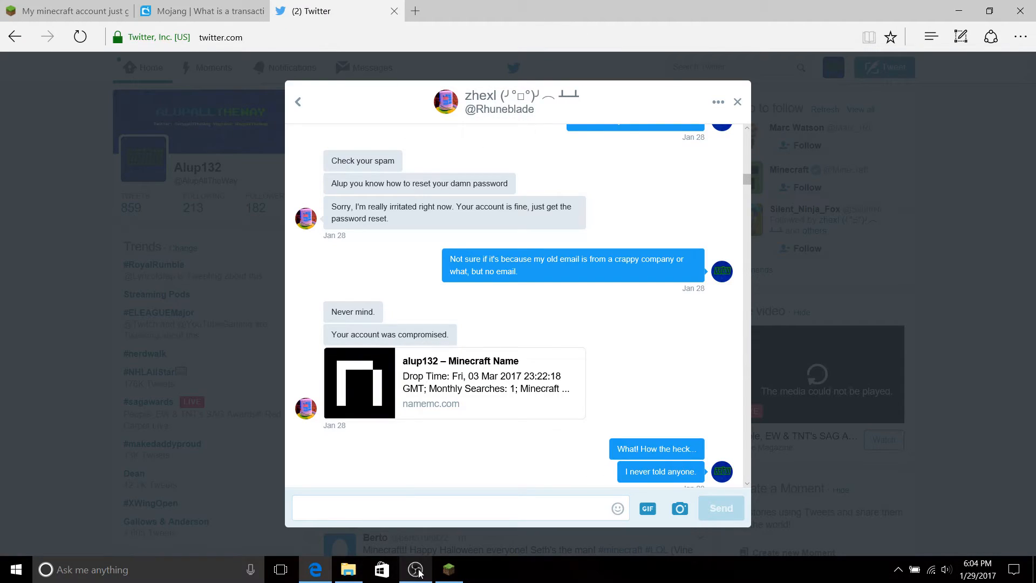
mouse_move(572, 250)
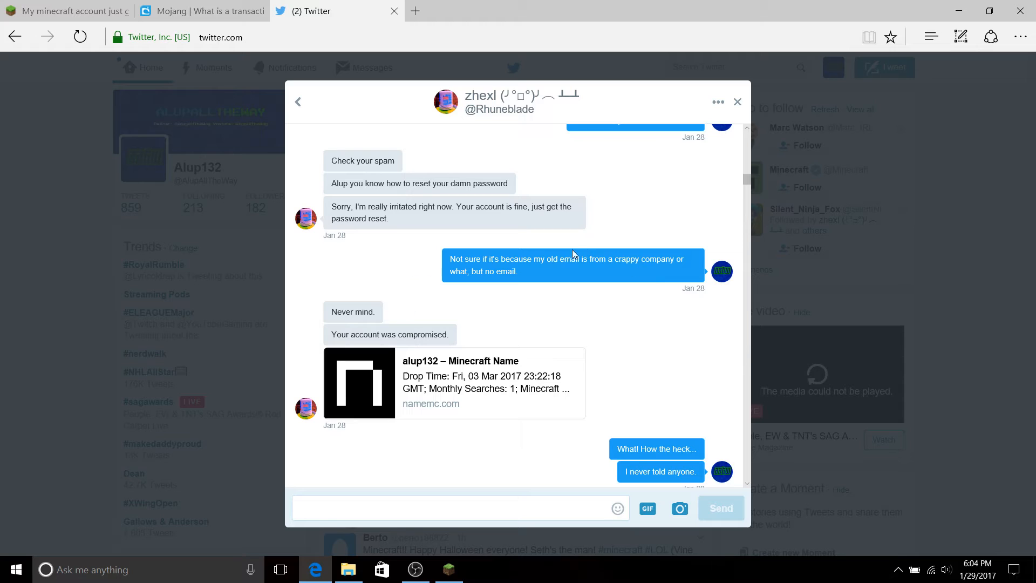
left_click(348, 570)
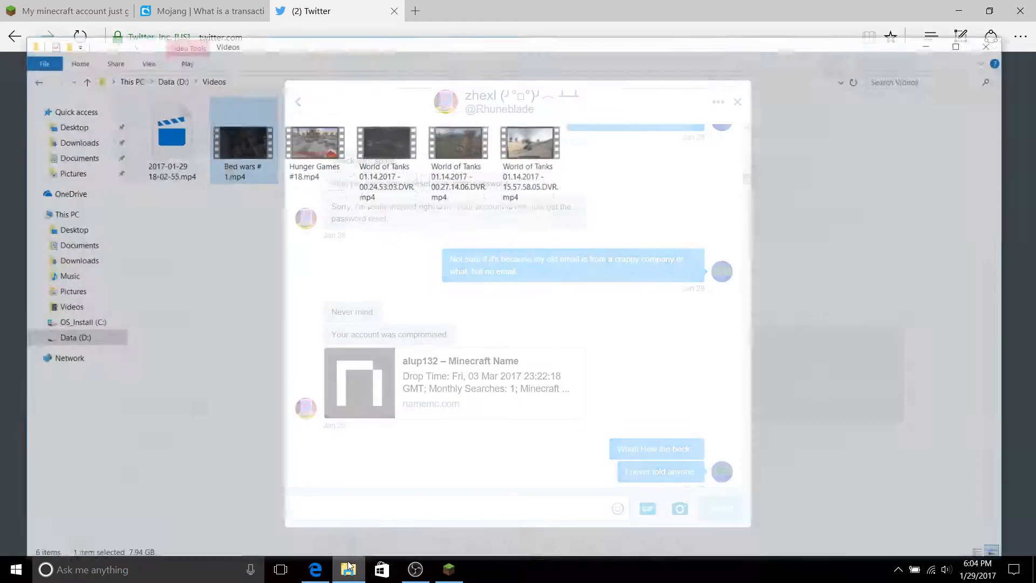
right_click(233, 108)
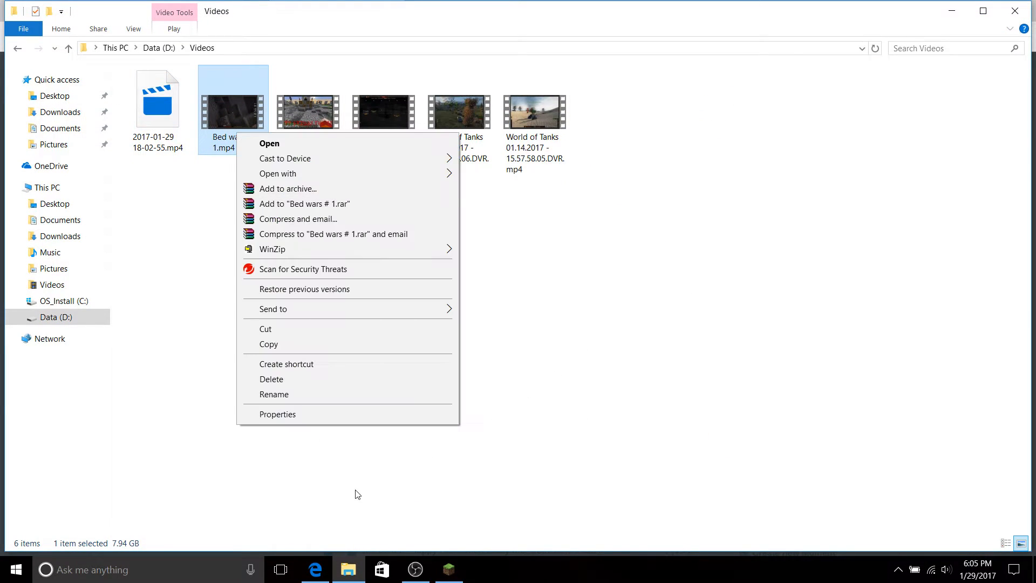
left_click(277, 415)
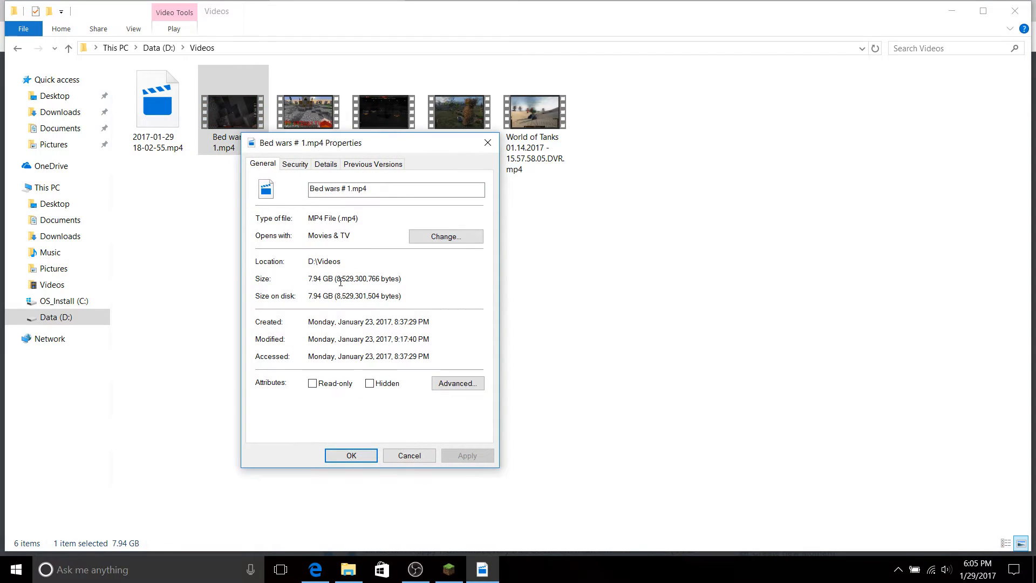
left_click(325, 164)
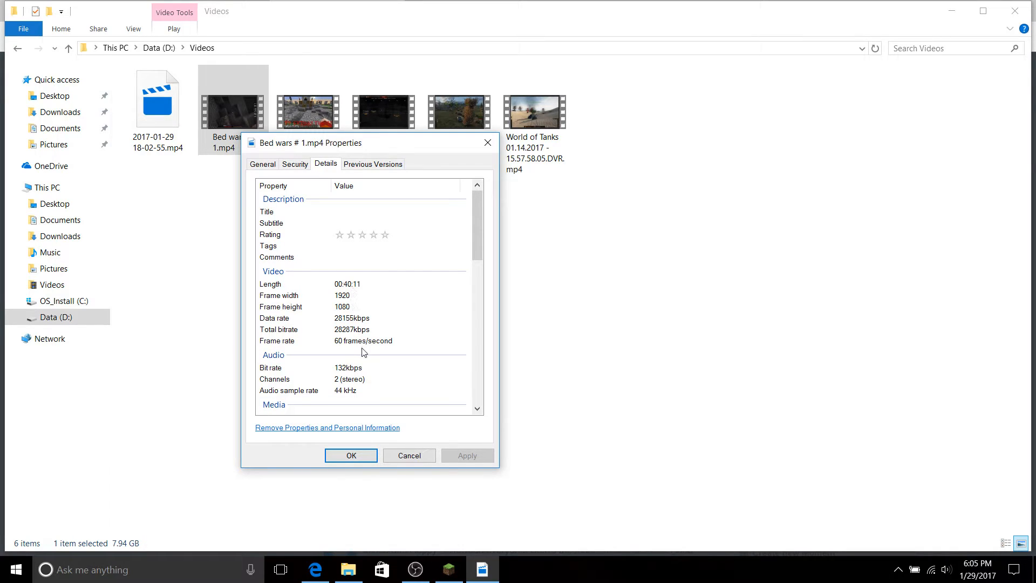
scroll("down", 3)
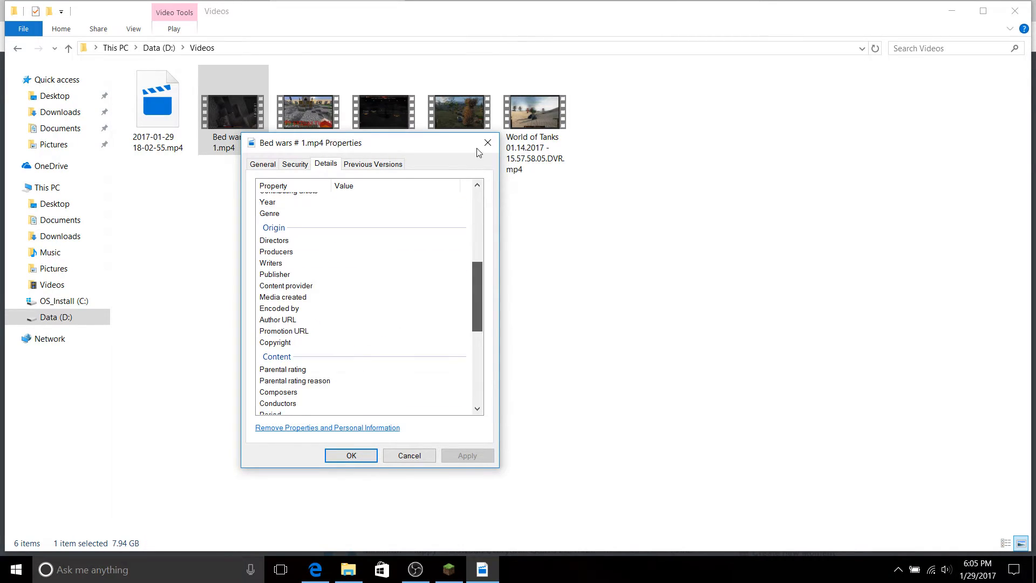
scroll("down", 3)
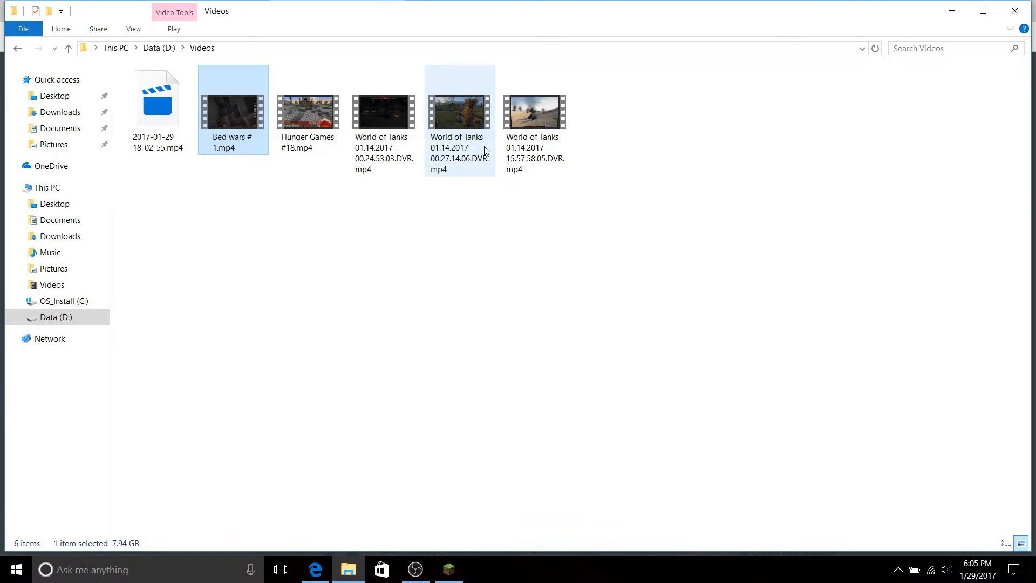
mouse_move(483, 150)
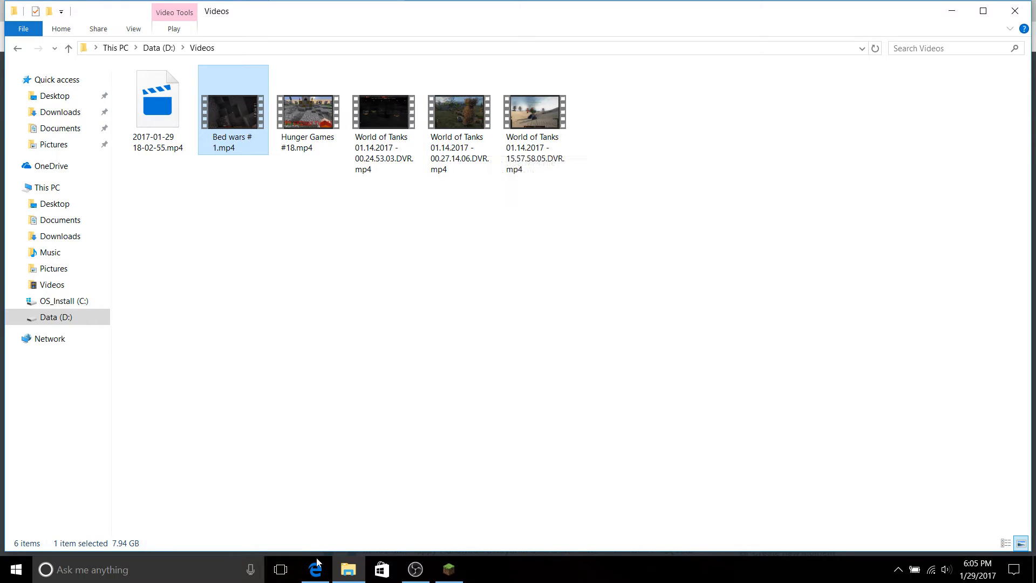
- Return to the browser and close the DM conversation, leaving the Alup132 home feed
left_click(315, 570)
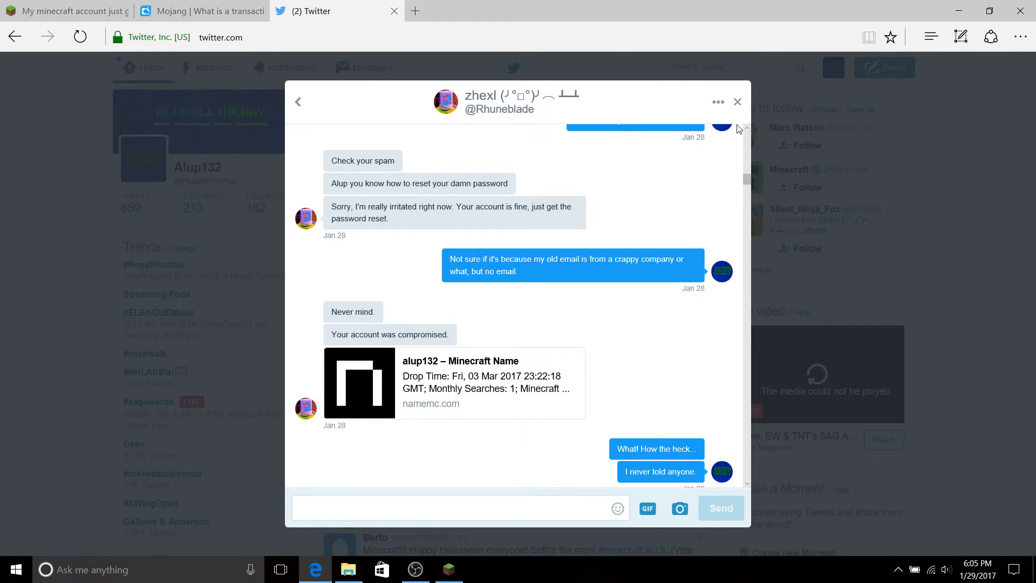
left_click(736, 102)
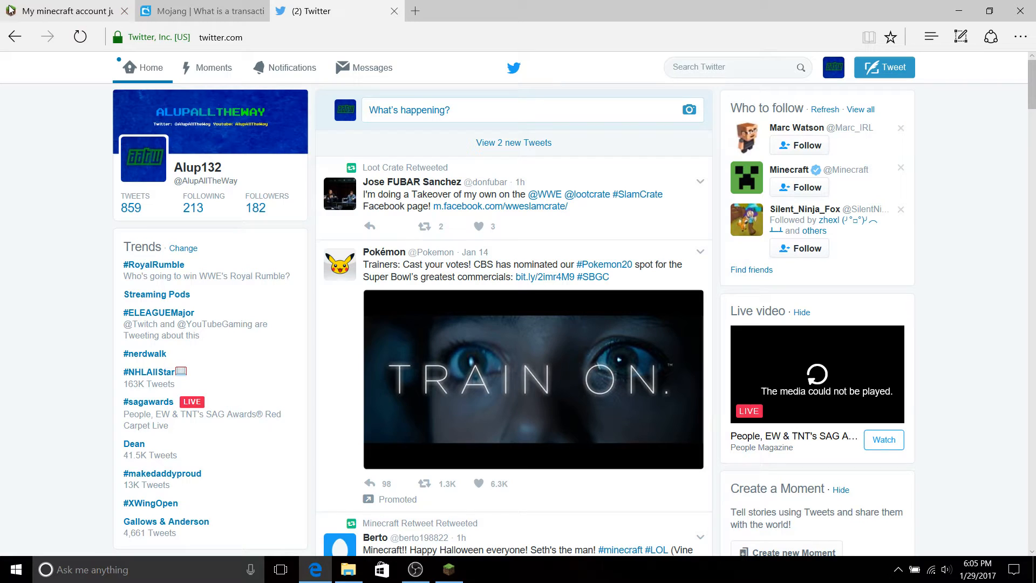
- Show the 'My minecraft account just got hacked.' thread scrolled to the transaction ID reply
left_click(65, 11)
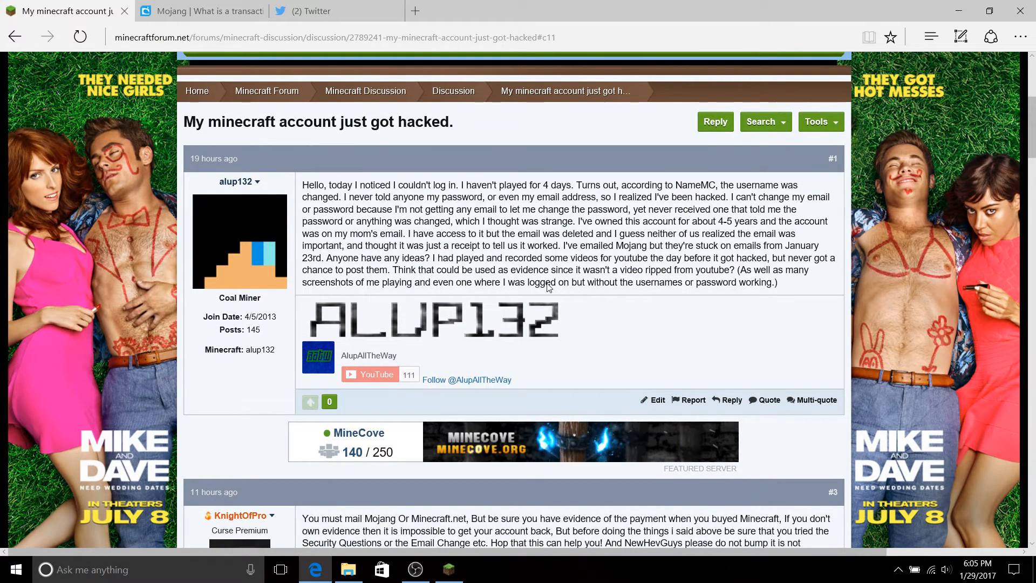
mouse_move(876, 240)
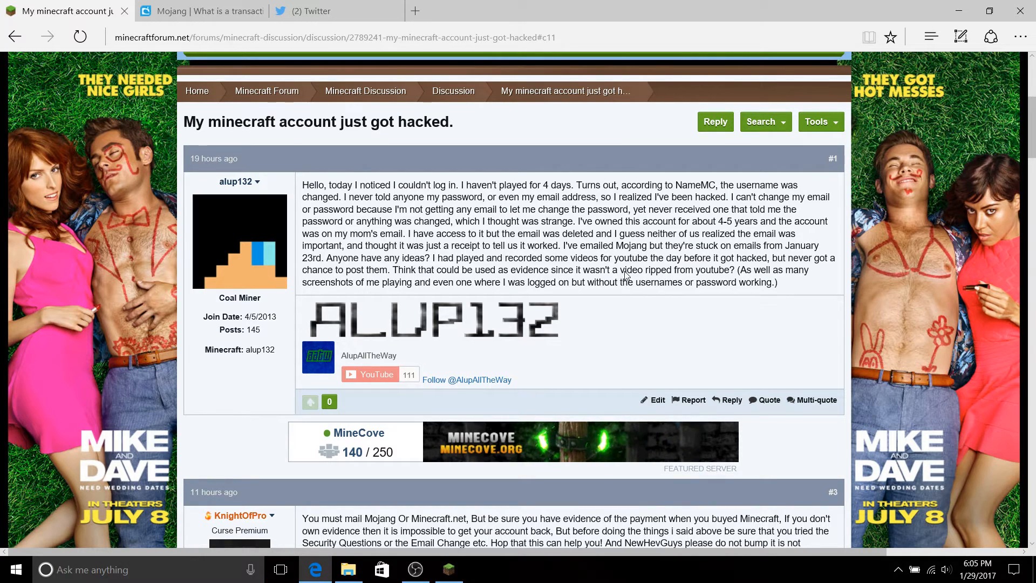
scroll("down", 3)
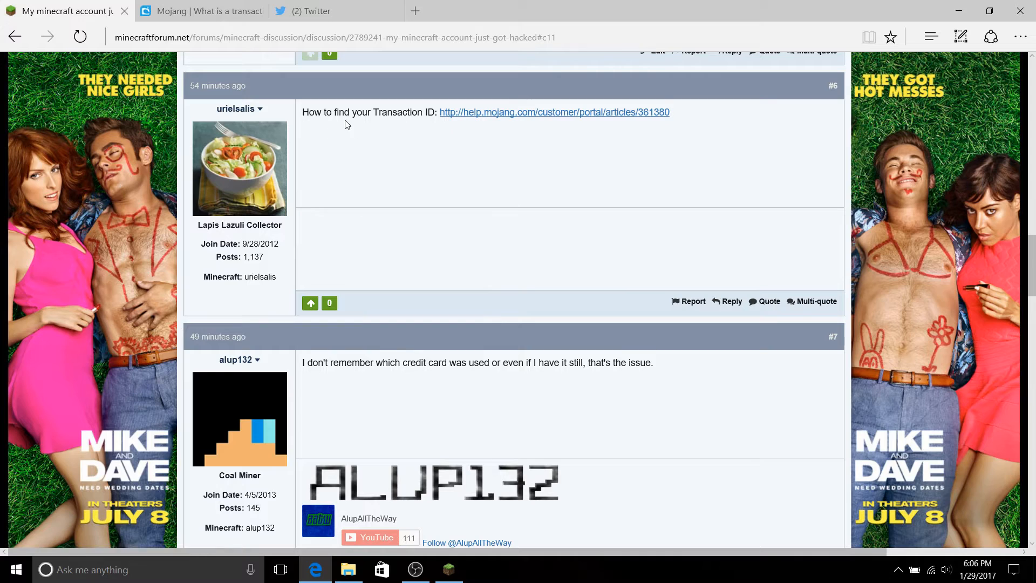
left_click(197, 11)
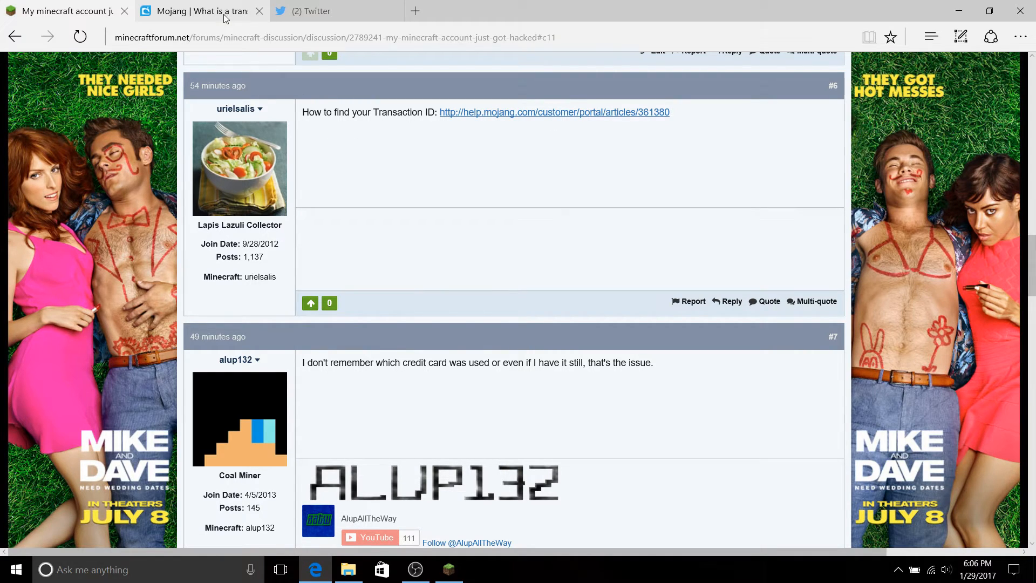
mouse_move(218, 14)
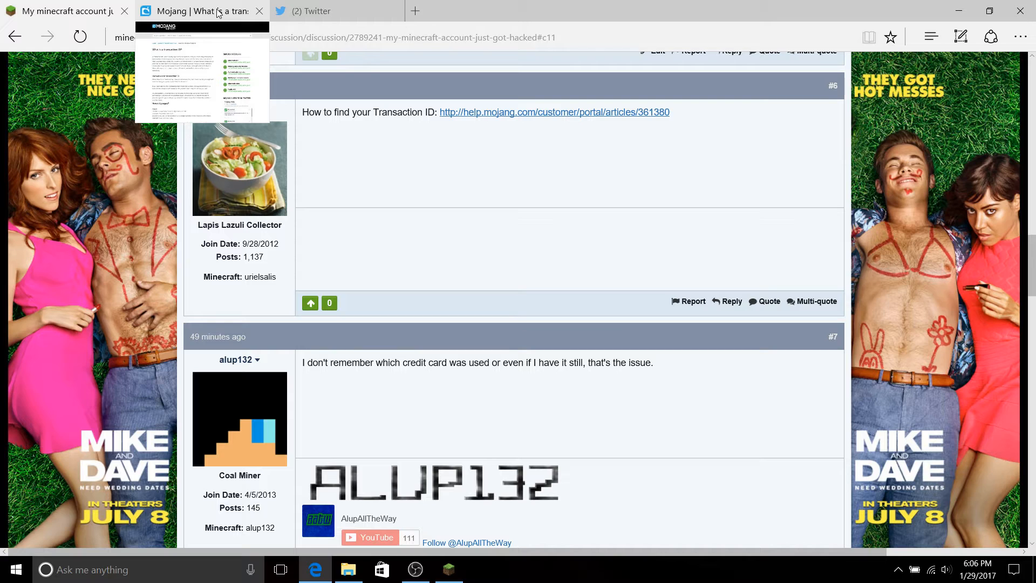
- Read through Mojang's 'What is a transaction ID?' article on recovering a lost transaction ID
left_click(200, 11)
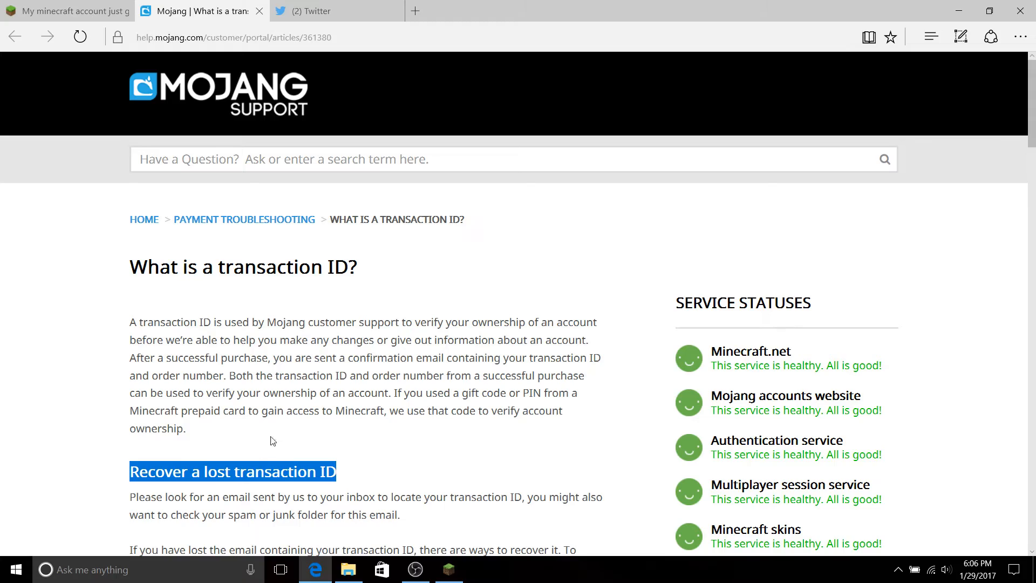
scroll("down", 3)
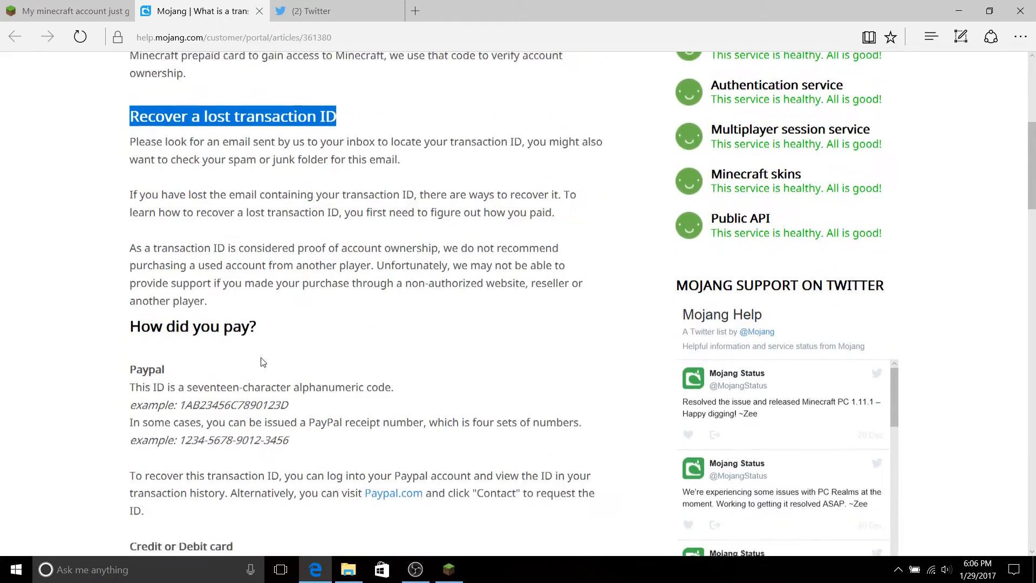
scroll("down", 3)
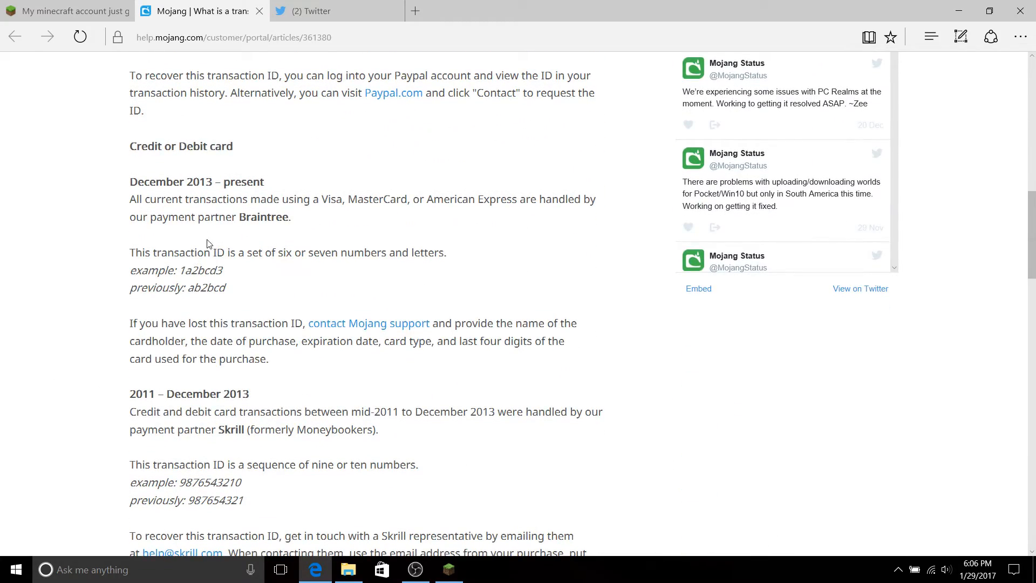
scroll("down", 3)
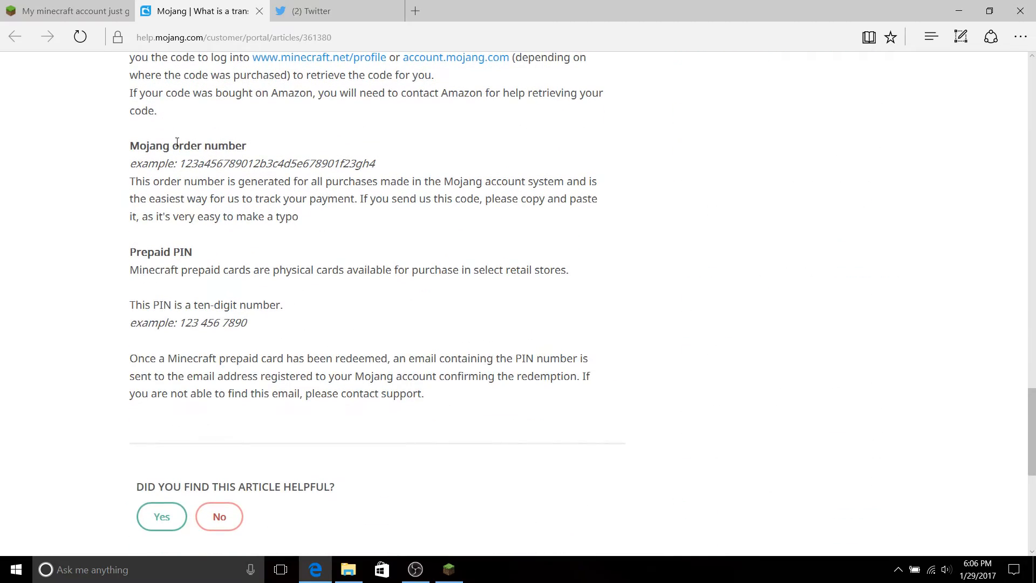
scroll("up", 3)
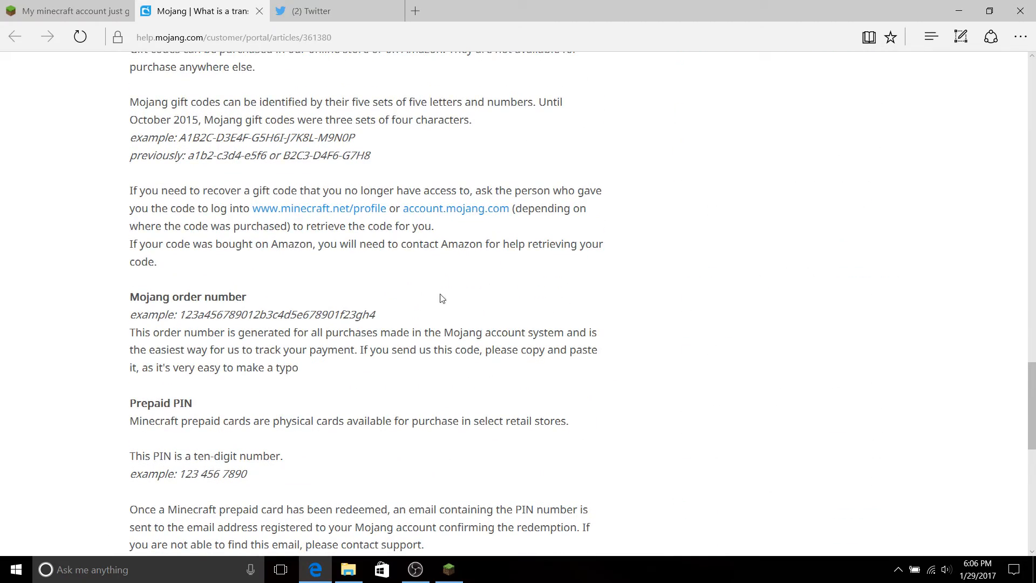
scroll("up", 3)
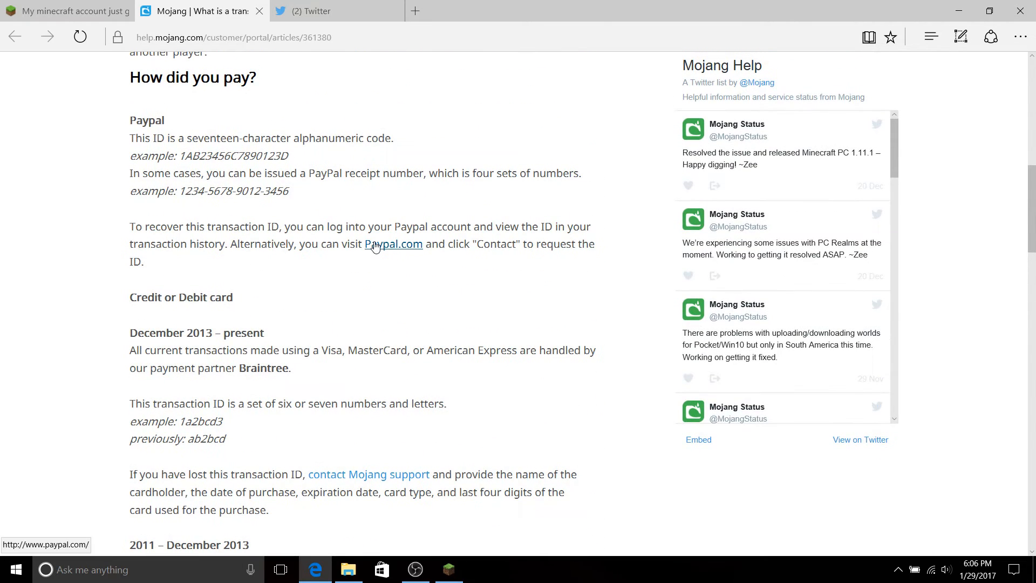
mouse_move(408, 240)
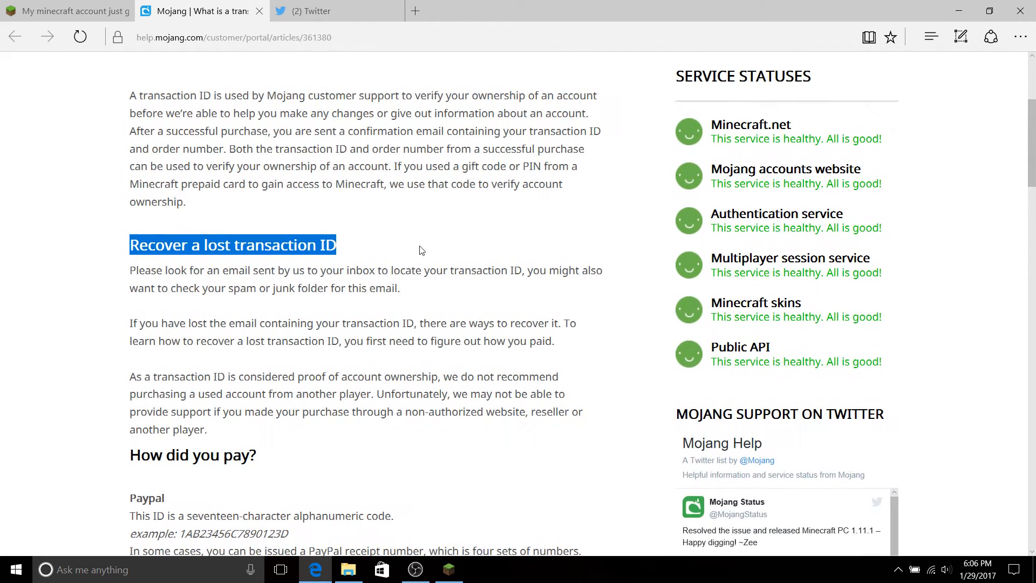
scroll("up", 3)
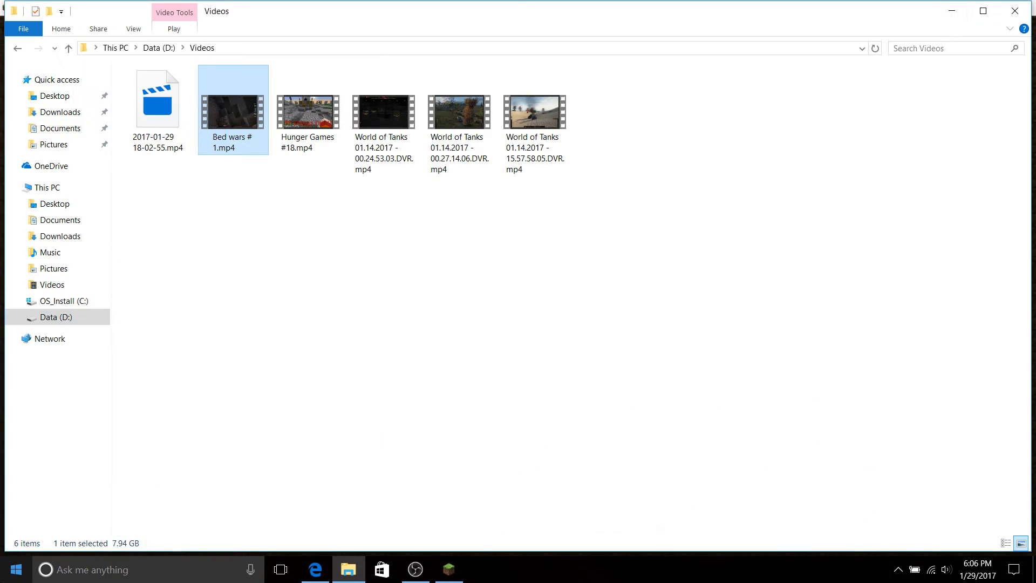
mouse_move(714, 194)
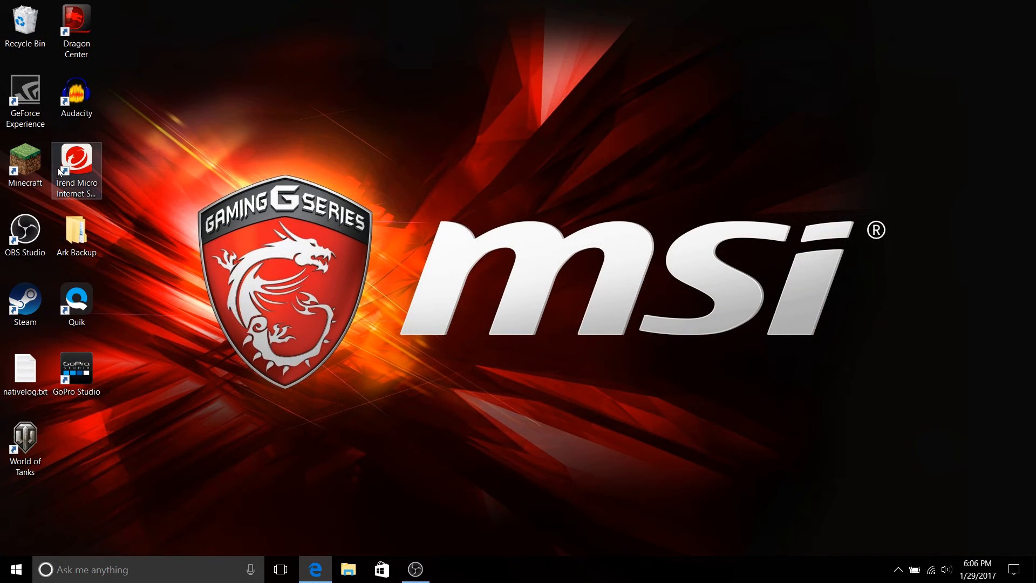
mouse_move(48, 332)
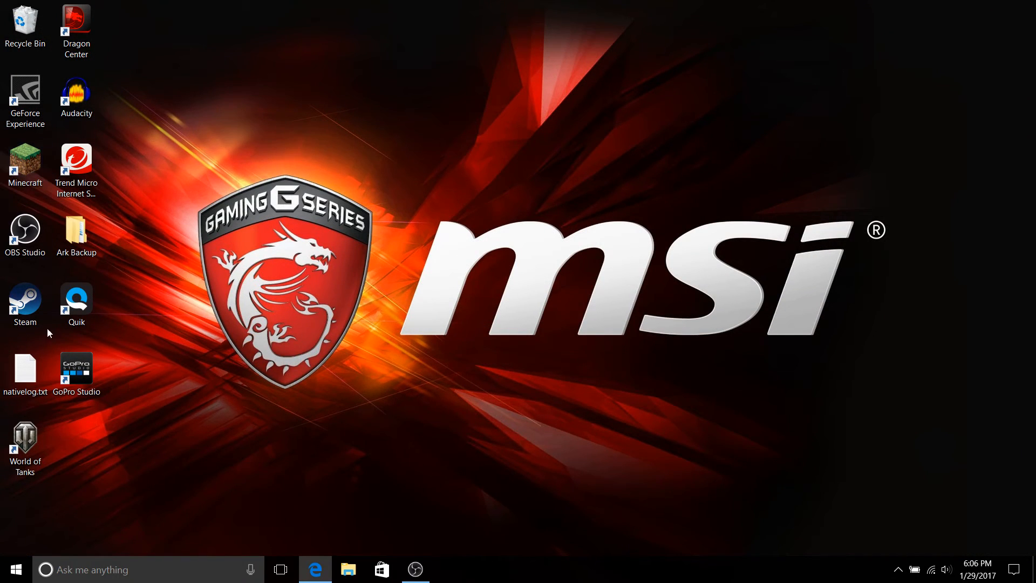